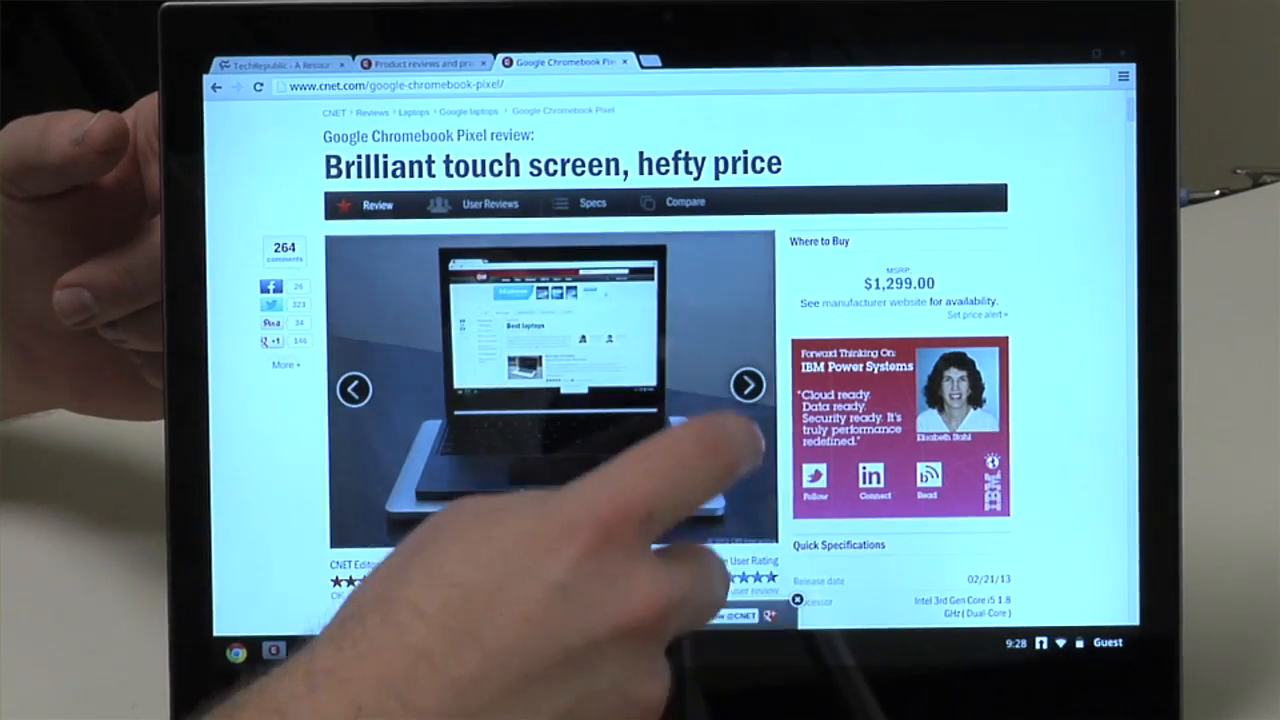
- Scroll the CNET review down to the verdict summary and quick specifications
scroll("down", 3)
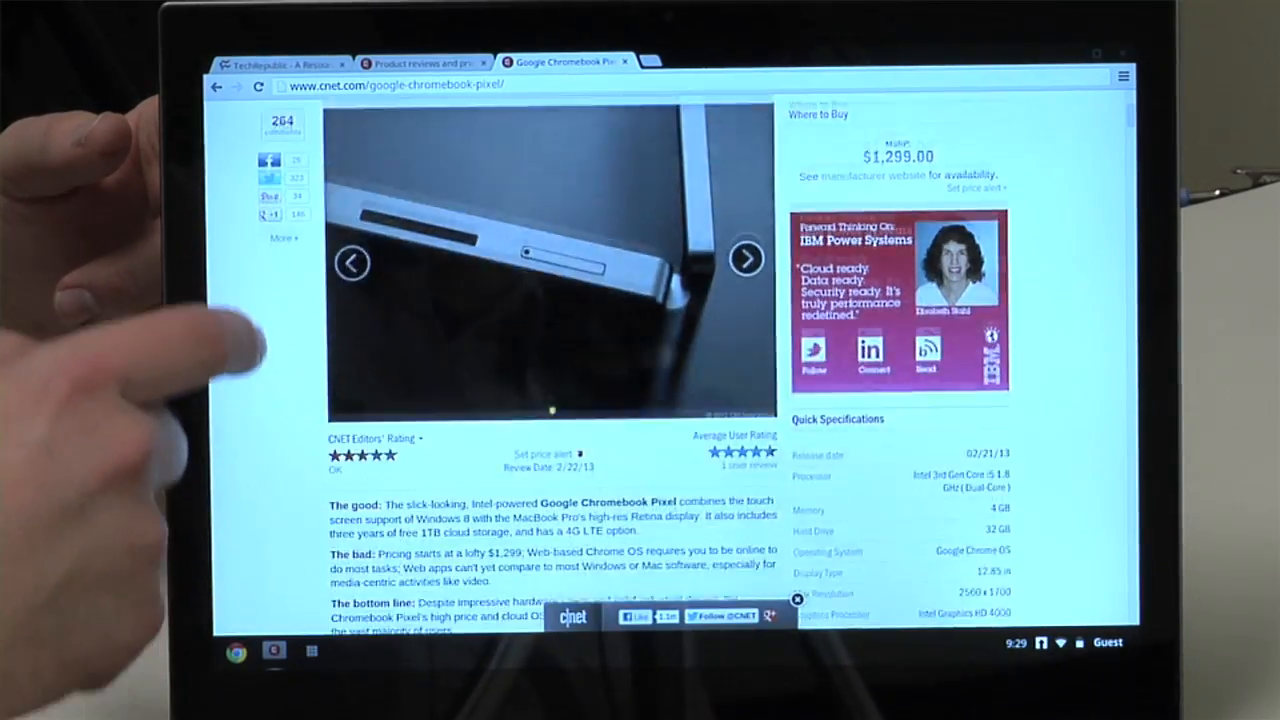
scroll("down", 3)
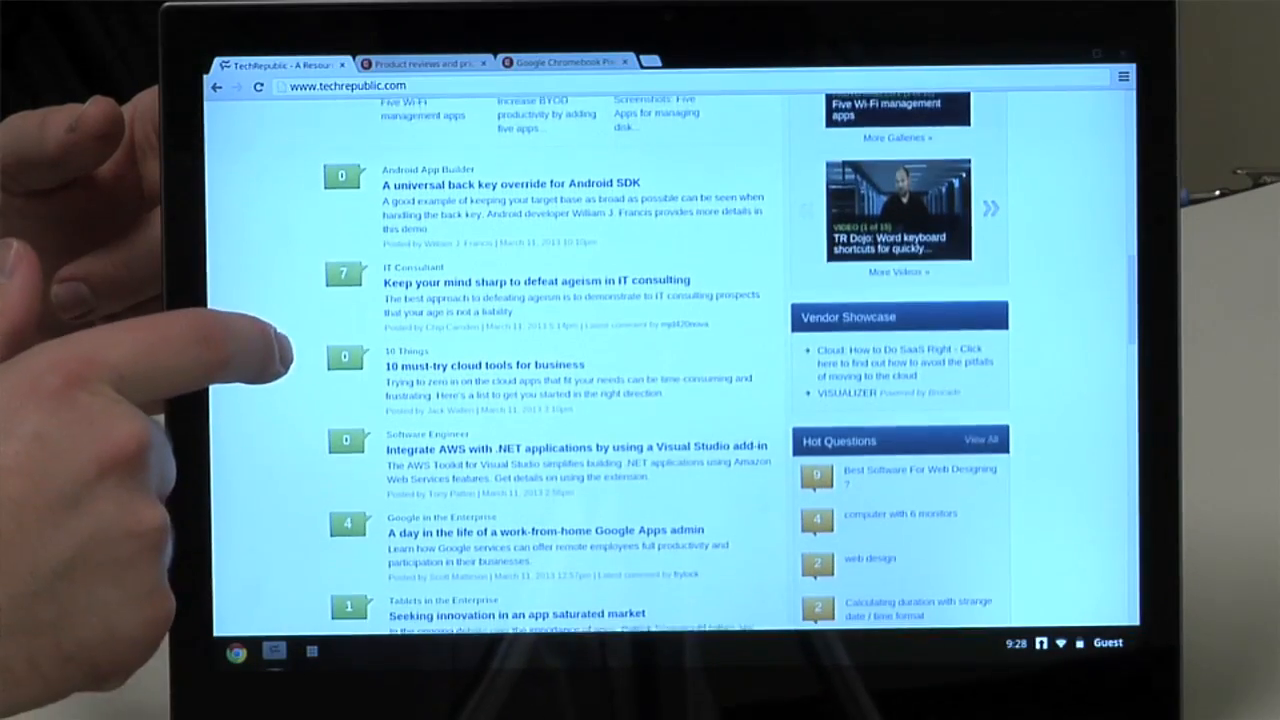
- Switch to the CNET home tab, then to the Chromebook Pixel review tab
left_click(420, 63)
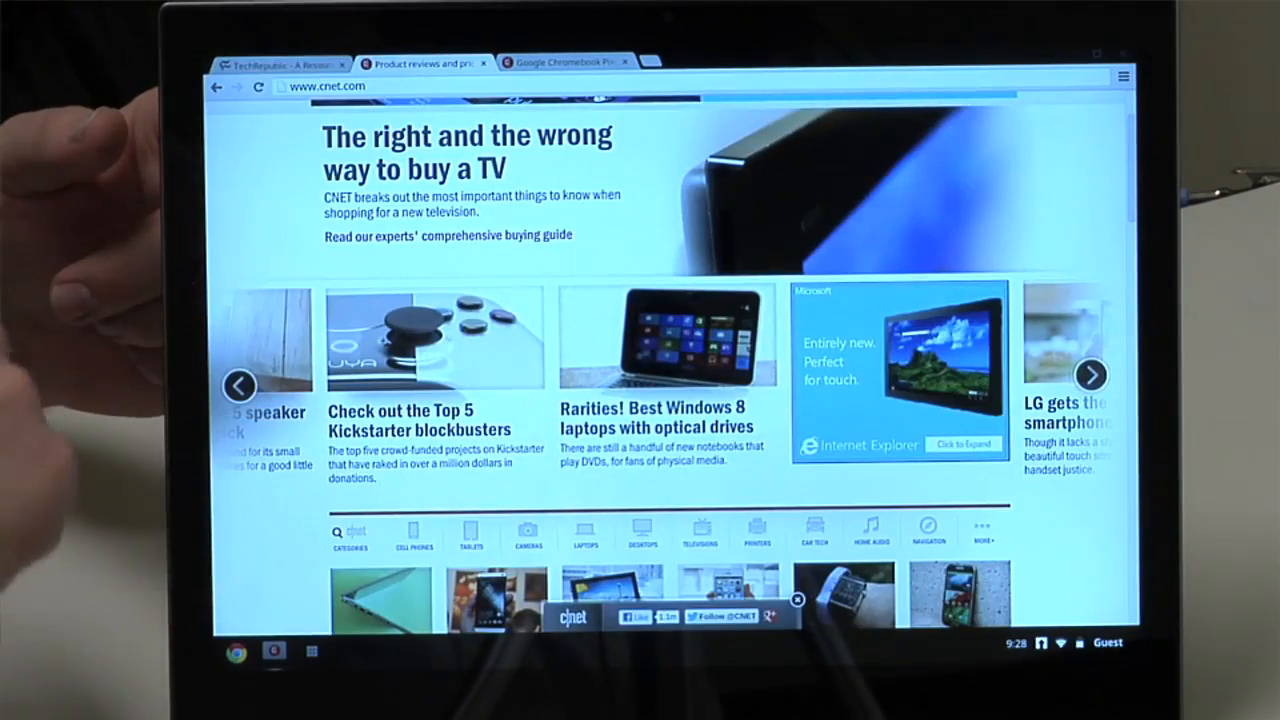
left_click(1091, 375)
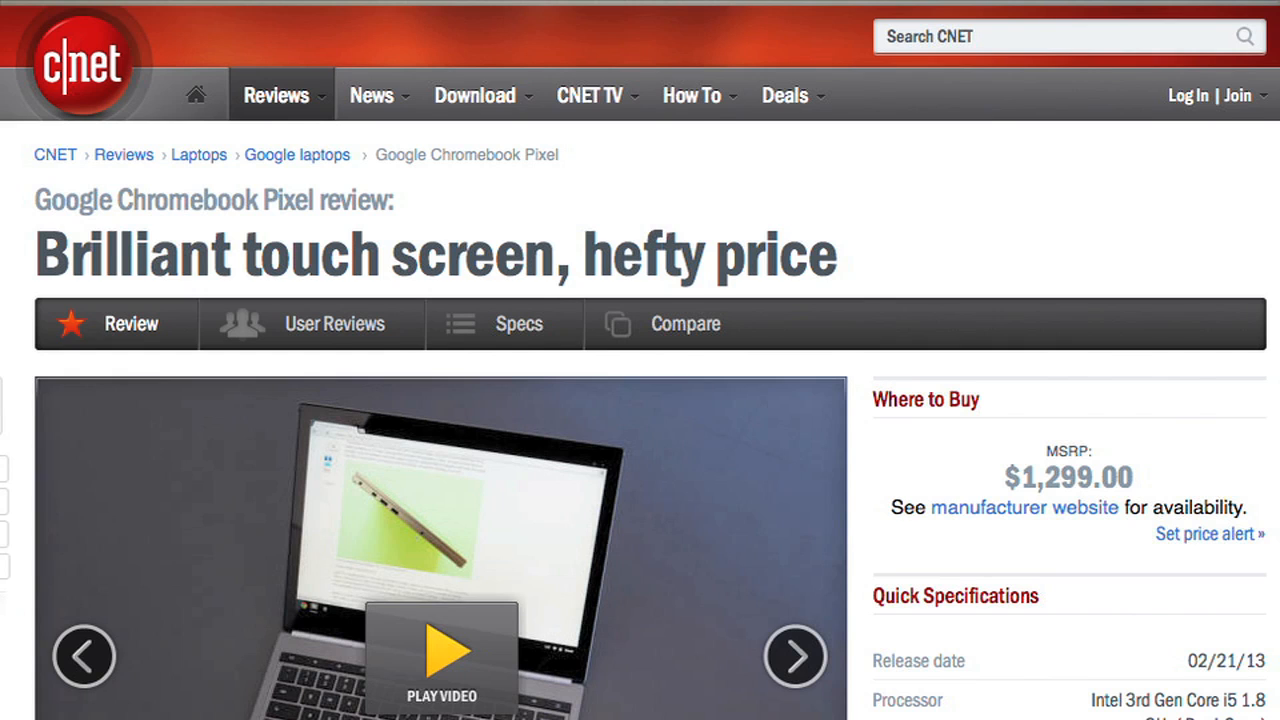
- Scroll the review down to the editors' rating, review date and full quick specifications list
scroll("down", 3)
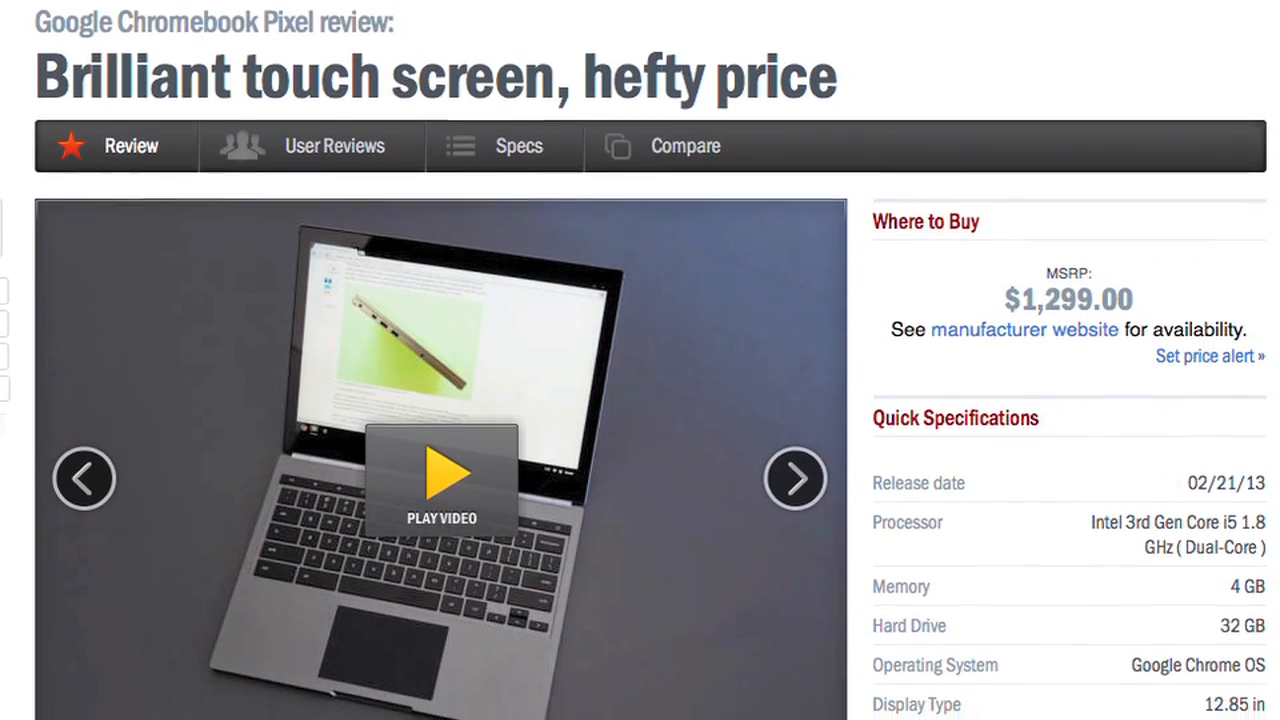
scroll("down", 3)
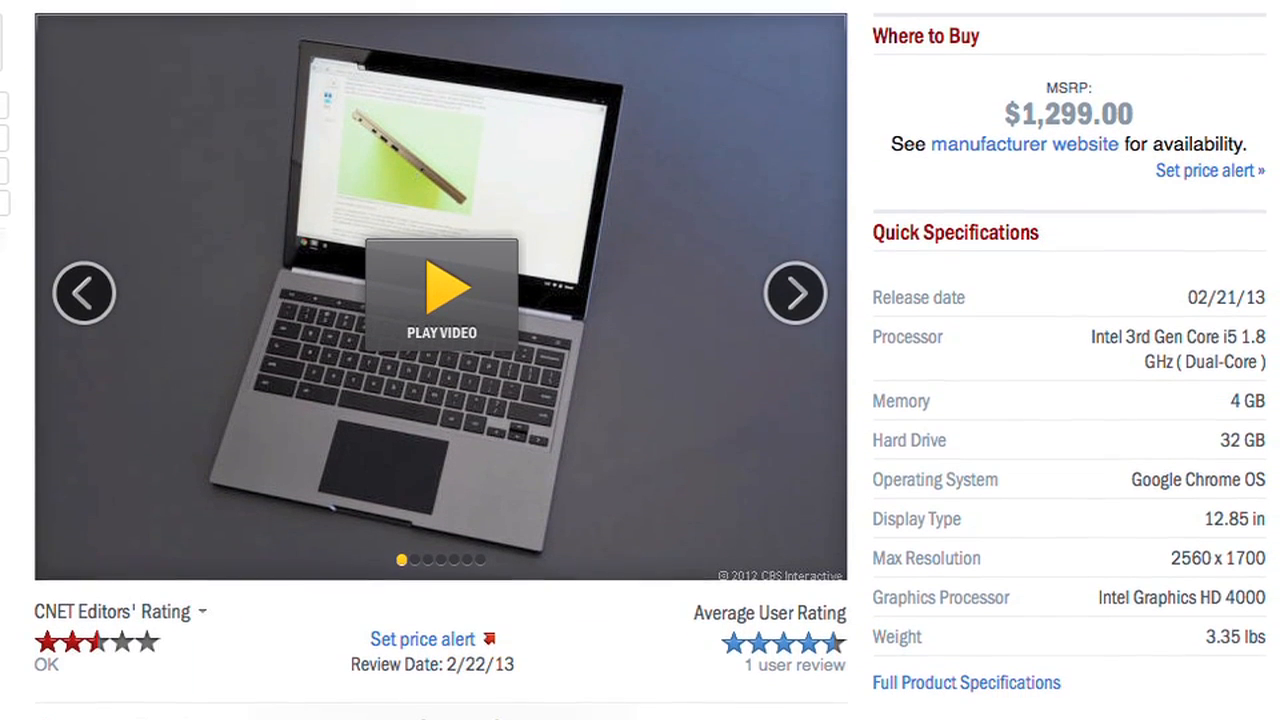
scroll("down", 3)
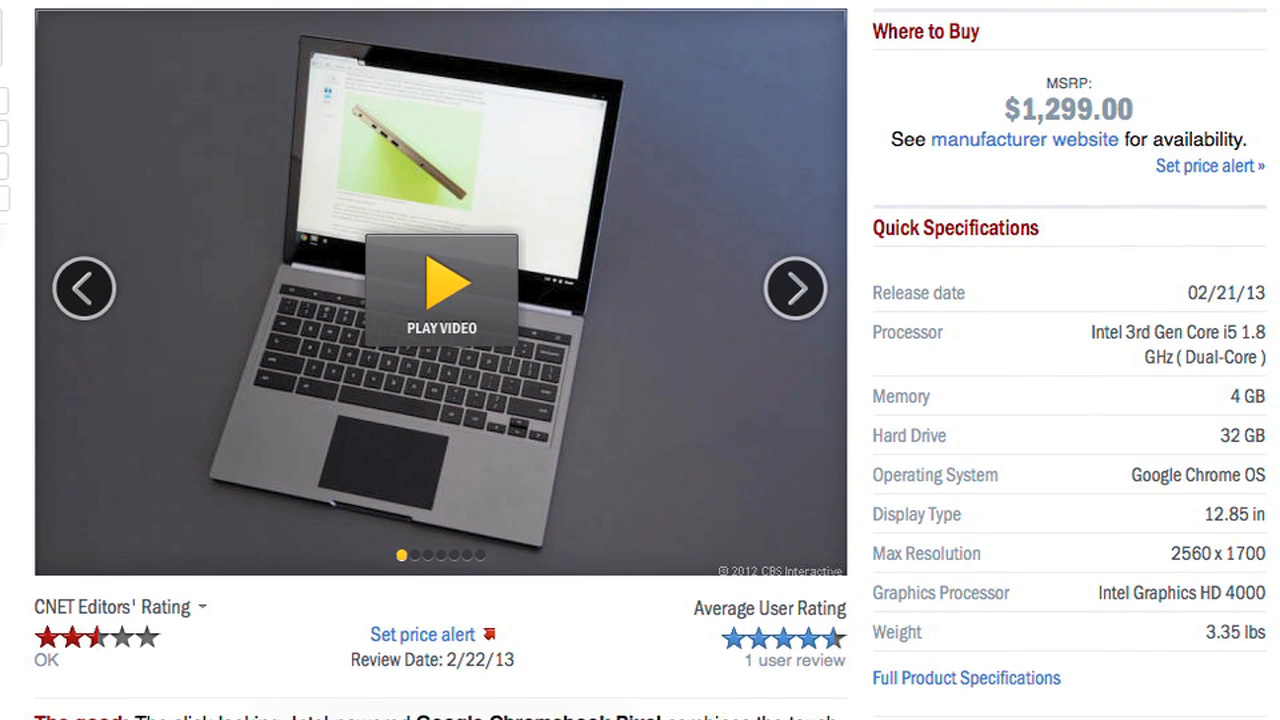